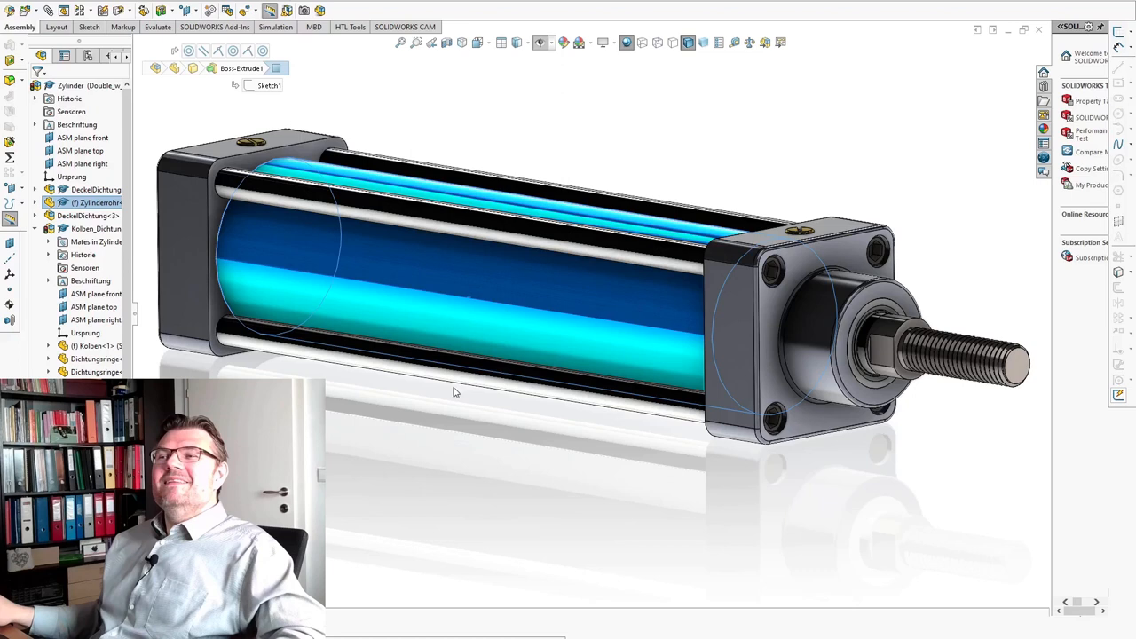
{"action": "mouse_move", "coordinate": [419, 397]}
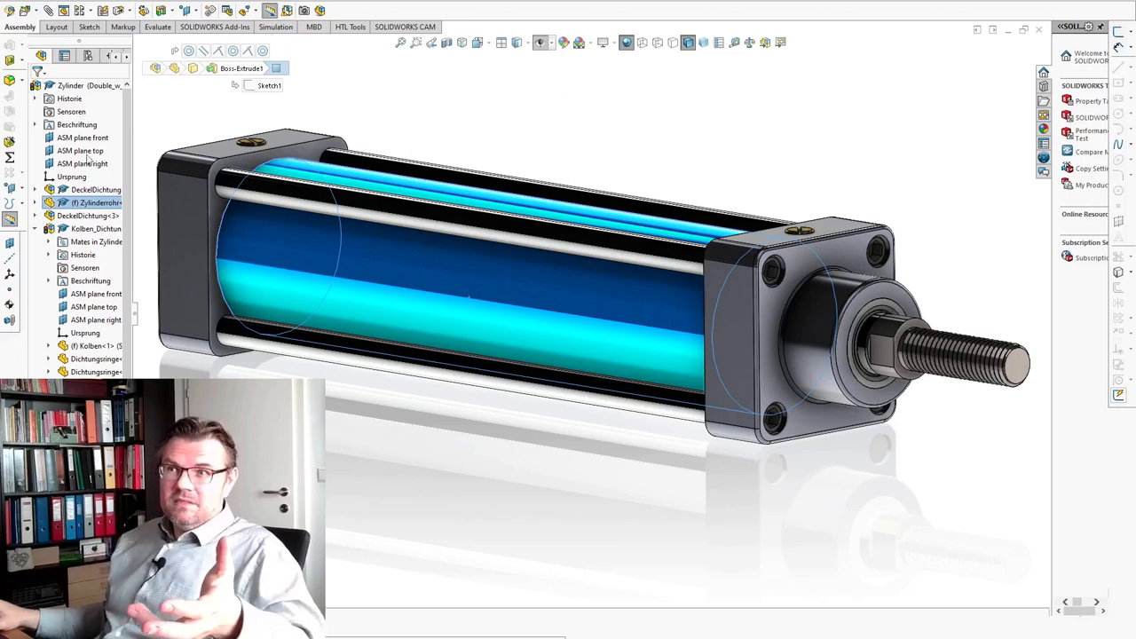
- Cut the cylinder assembly open with a lengthwise section view exposing the front cover interior
{"action": "left_click", "coordinate": [92, 188]}
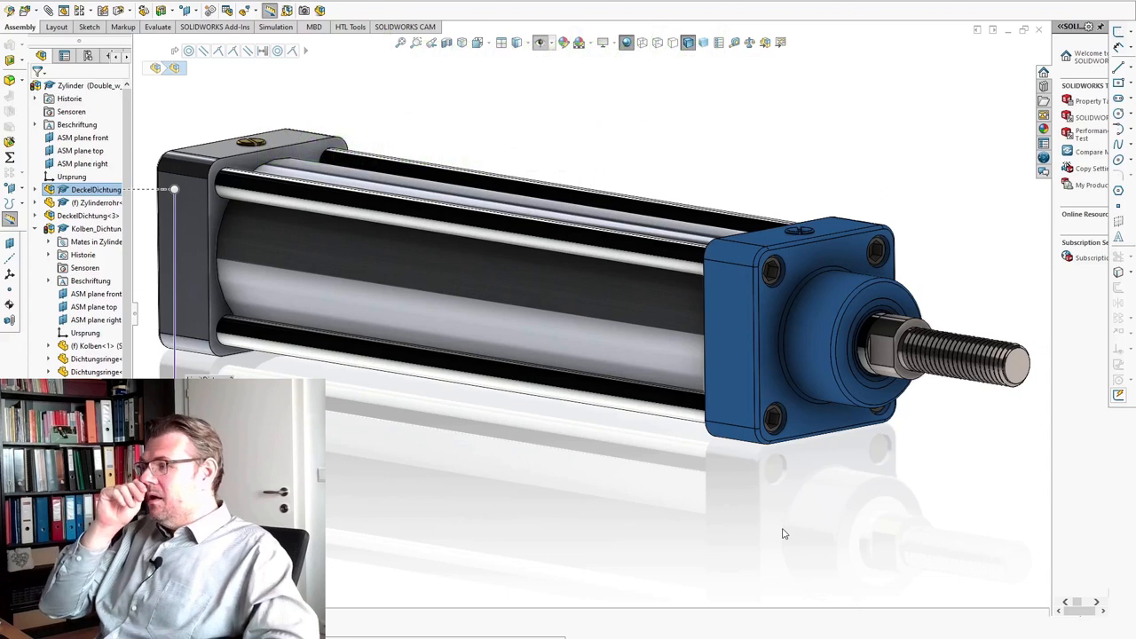
{"action": "mouse_move", "coordinate": [810, 277]}
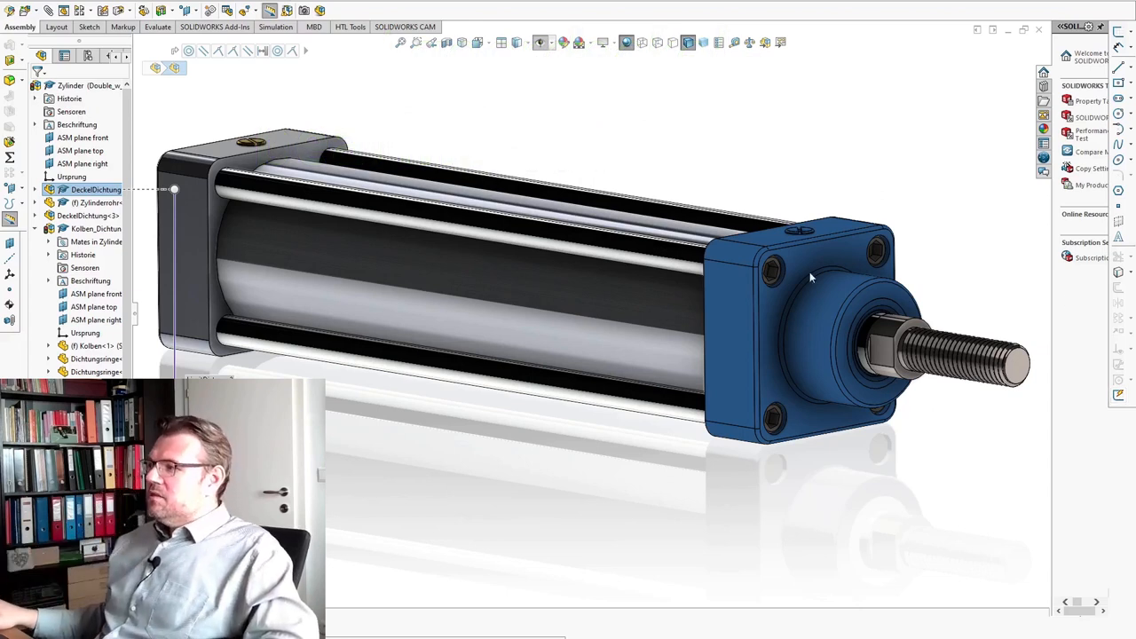
{"action": "mouse_move", "coordinate": [895, 355]}
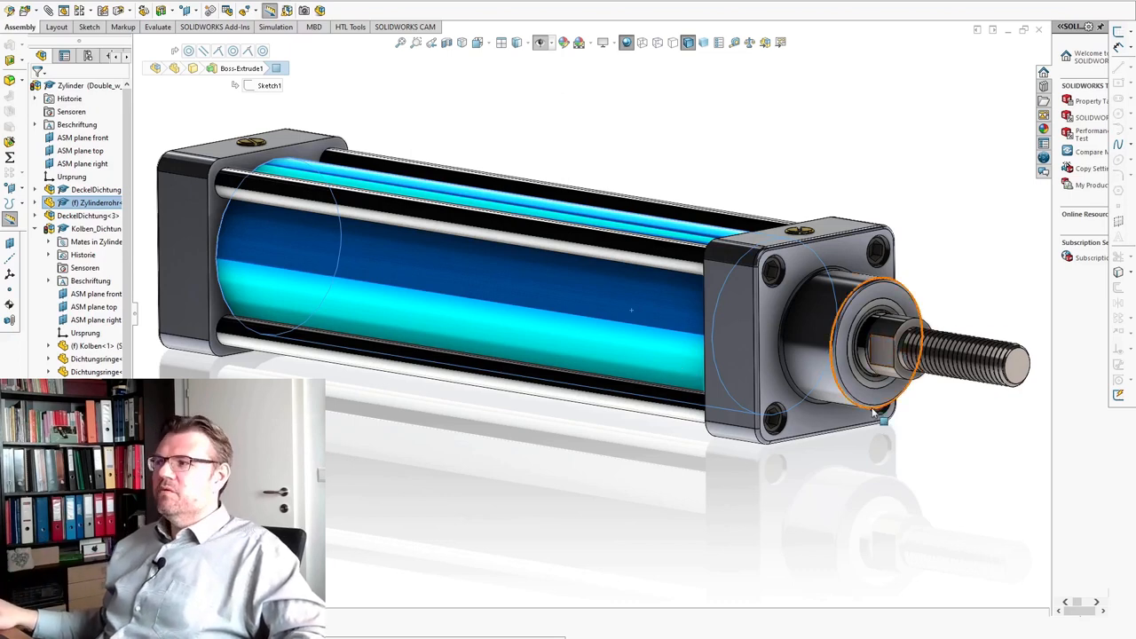
{"action": "mouse_move", "coordinate": [873, 417]}
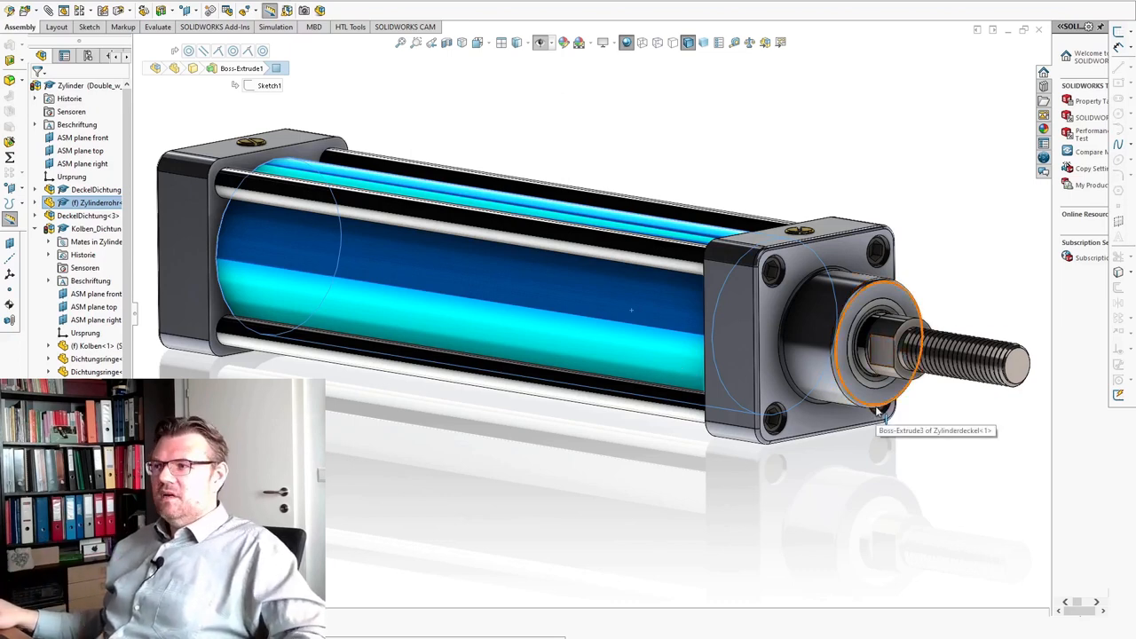
{"action": "mouse_move", "coordinate": [780, 188]}
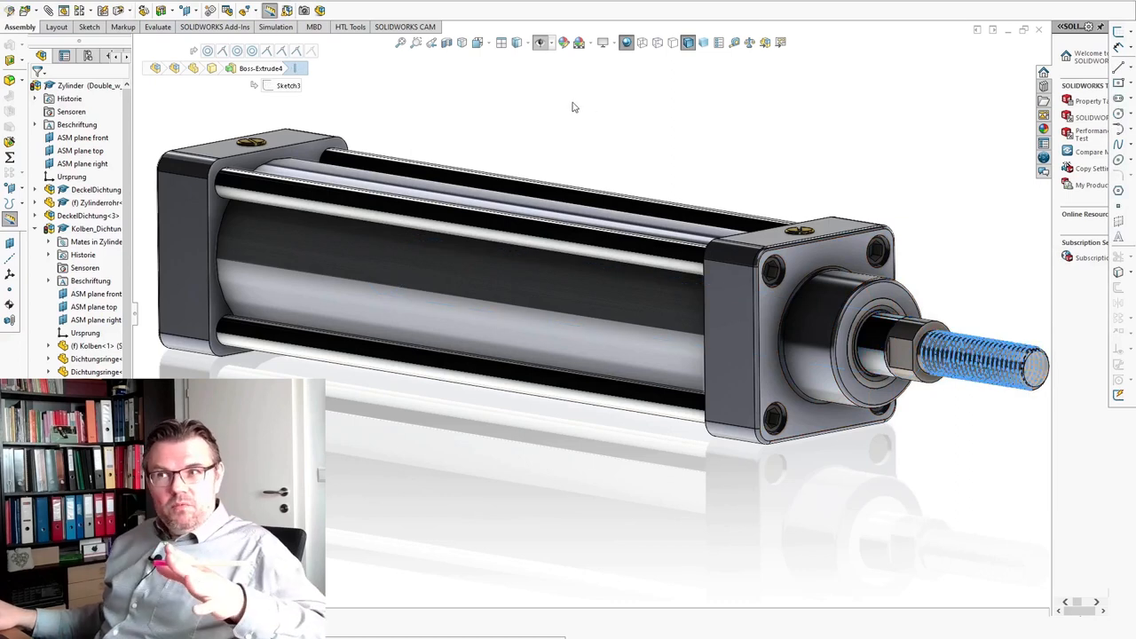
{"action": "left_click", "coordinate": [447, 42]}
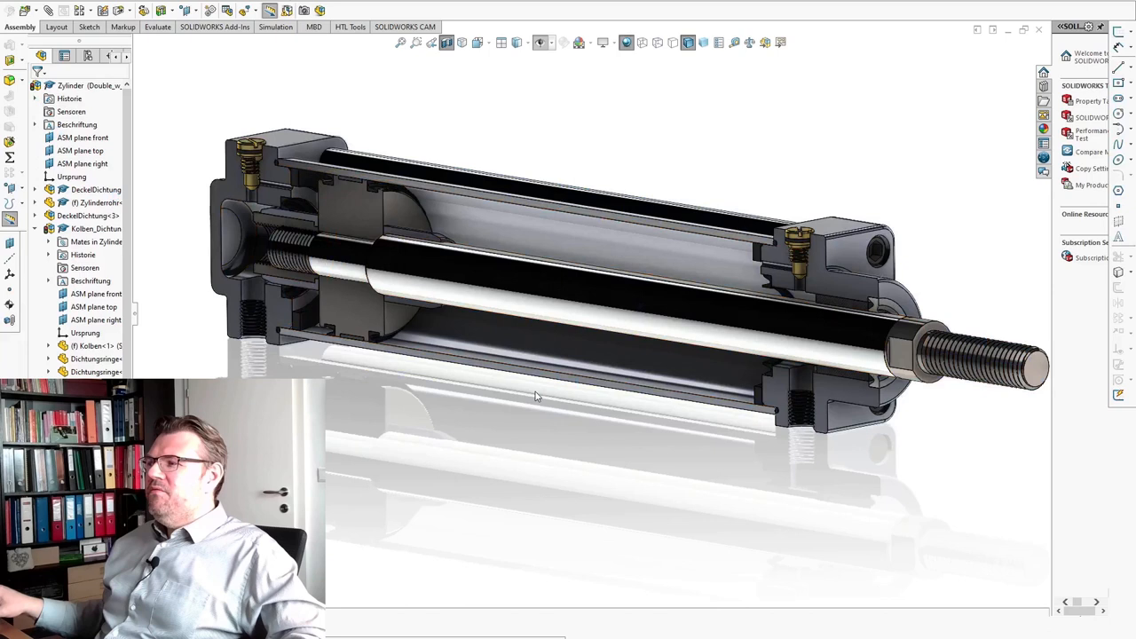
{"action": "mouse_move", "coordinate": [476, 287]}
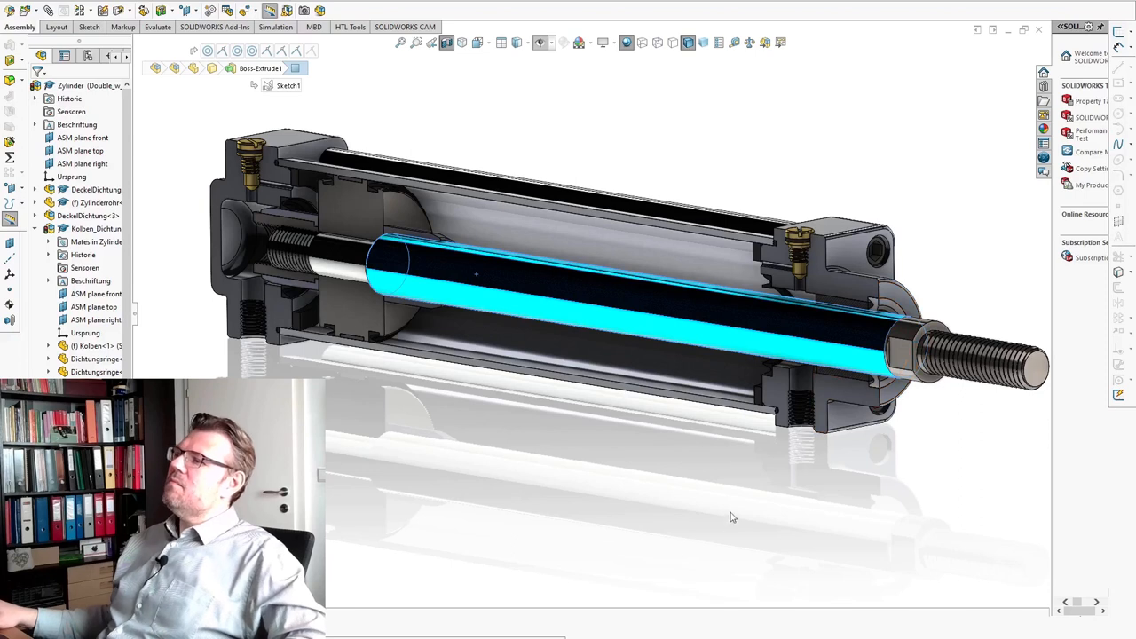
{"action": "mouse_move", "coordinate": [557, 401]}
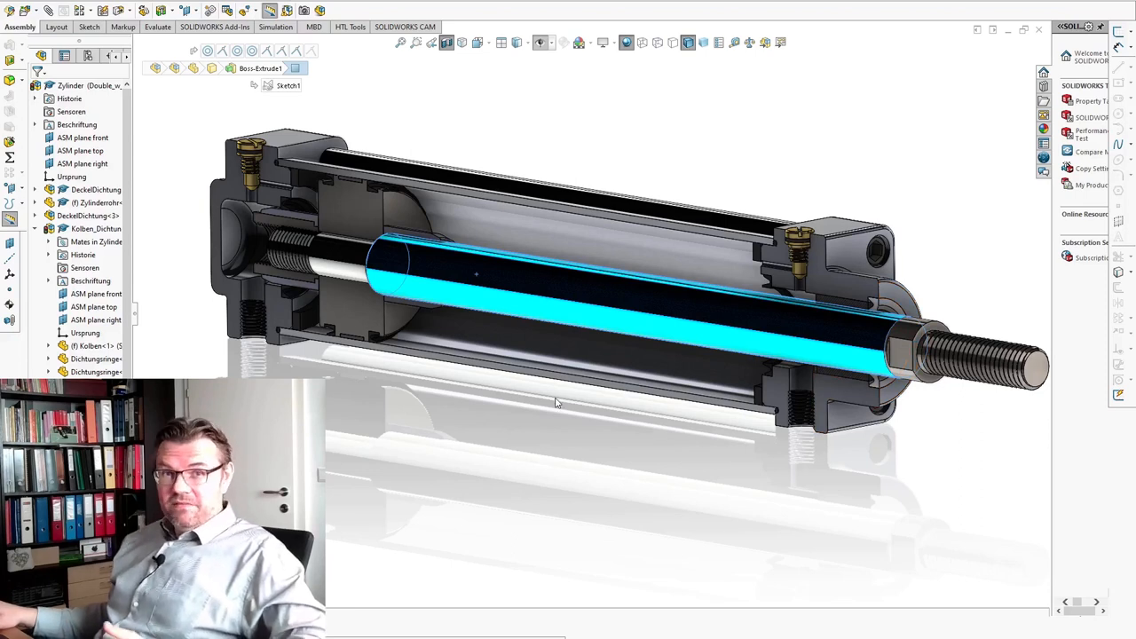
{"action": "mouse_move", "coordinate": [843, 305]}
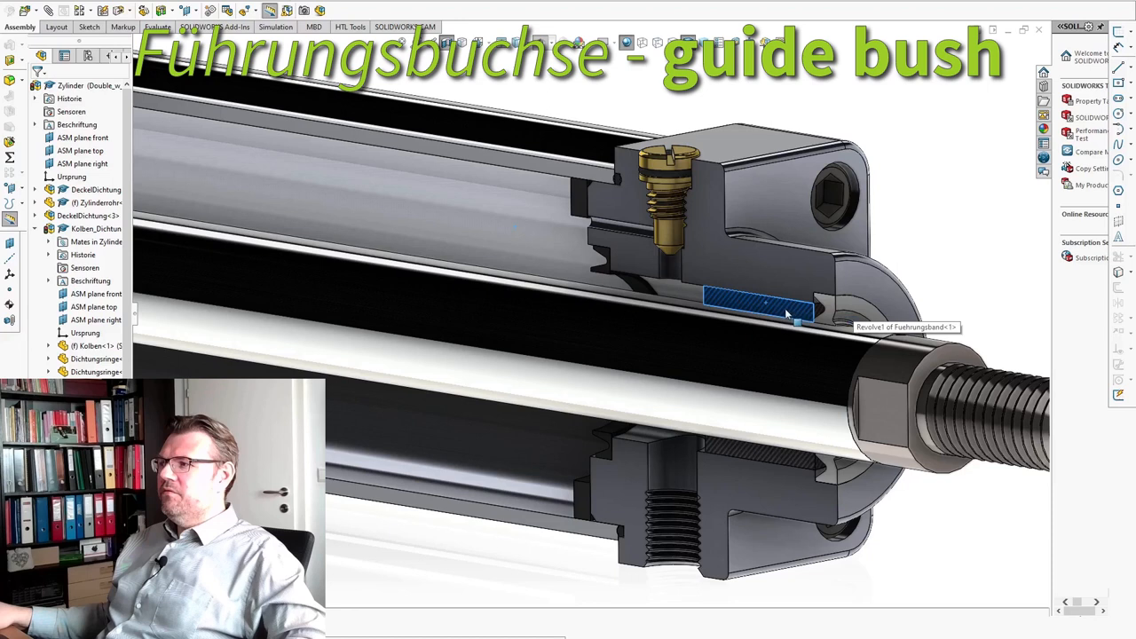
{"action": "mouse_move", "coordinate": [848, 355]}
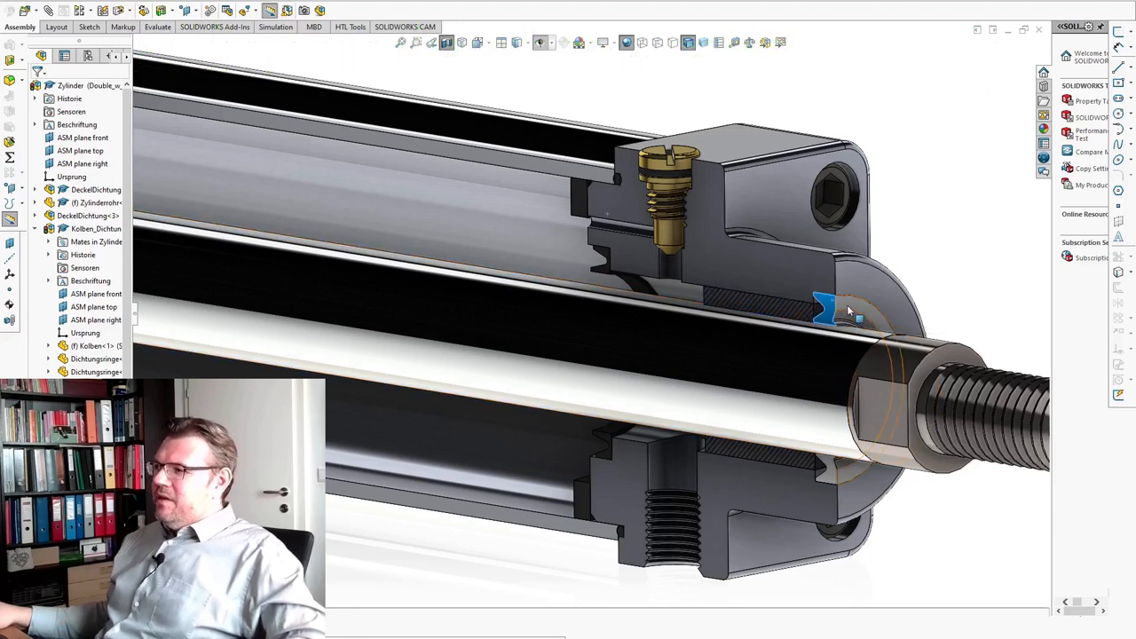
- Expand the front cover subassembly in the tree and select a component in the sectioned cover
{"action": "left_click", "coordinate": [838, 305]}
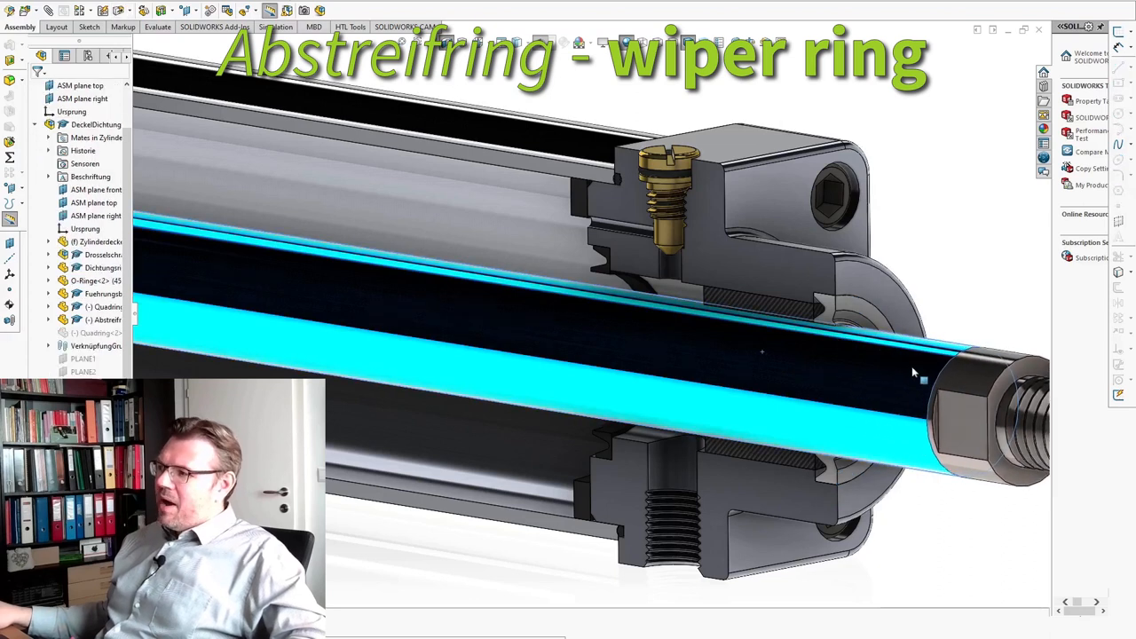
{"action": "mouse_move", "coordinate": [874, 392]}
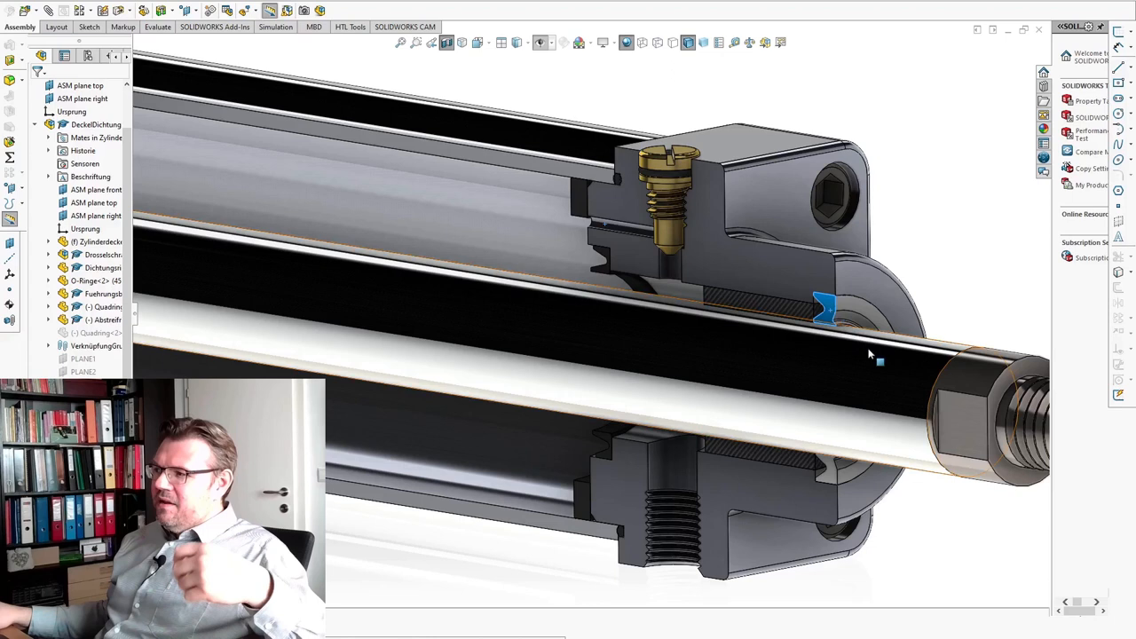
{"action": "mouse_move", "coordinate": [746, 337]}
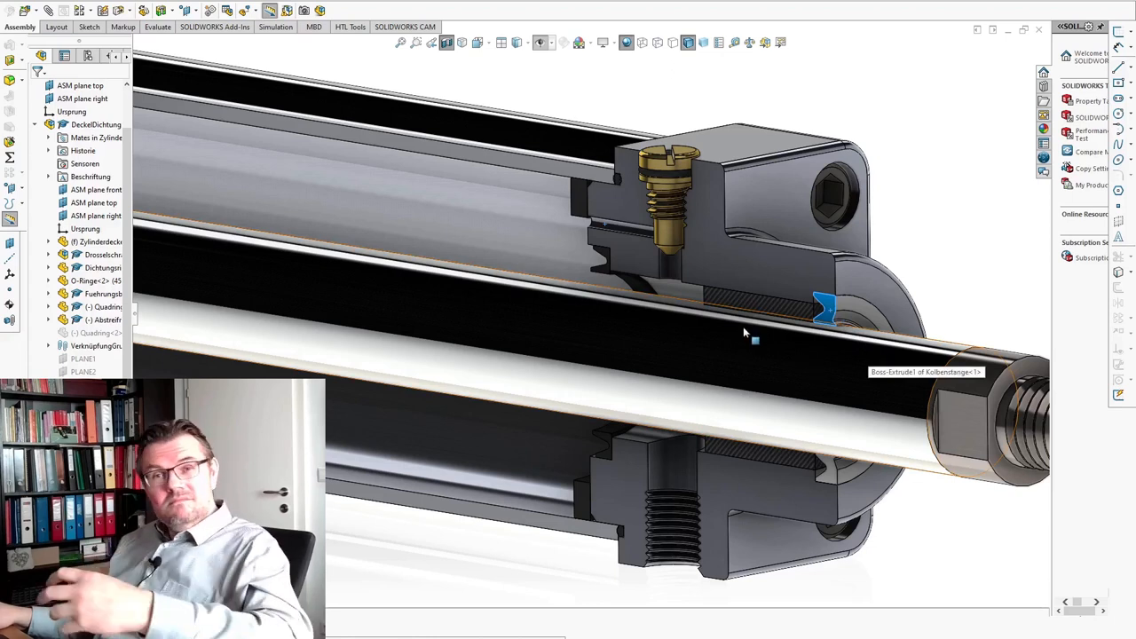
{"action": "mouse_move", "coordinate": [940, 328]}
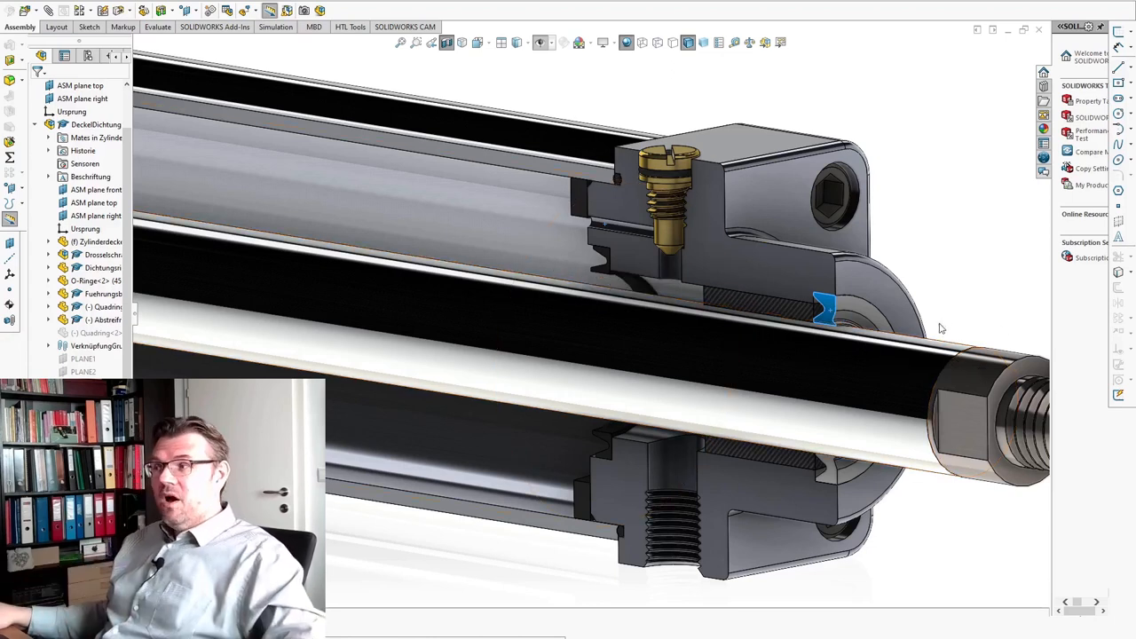
{"action": "mouse_move", "coordinate": [914, 391]}
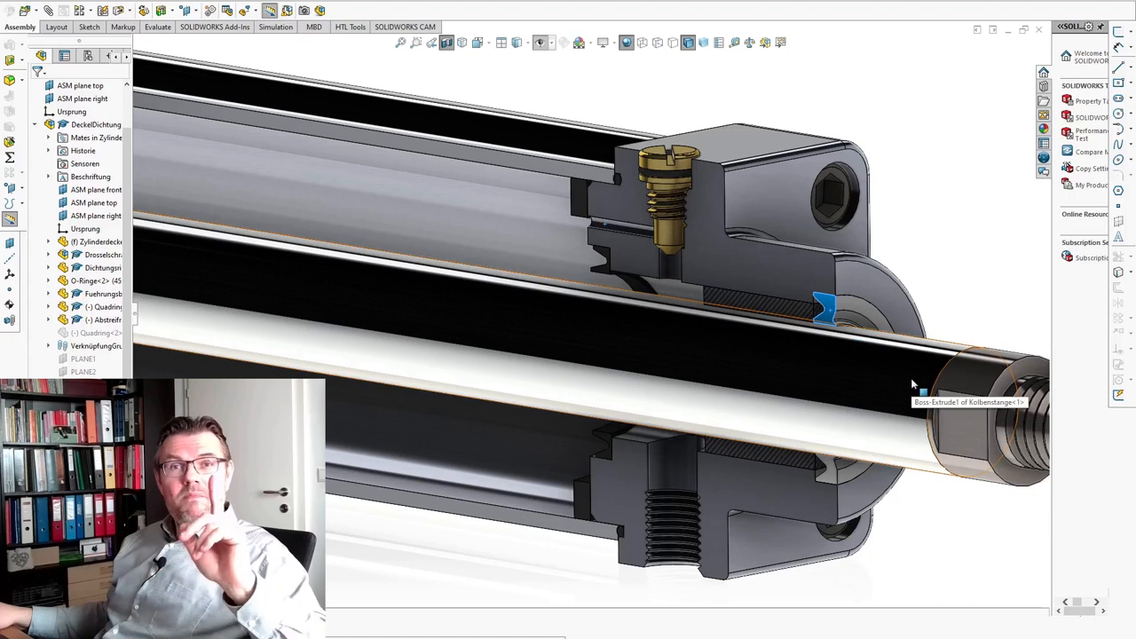
{"action": "mouse_move", "coordinate": [921, 410]}
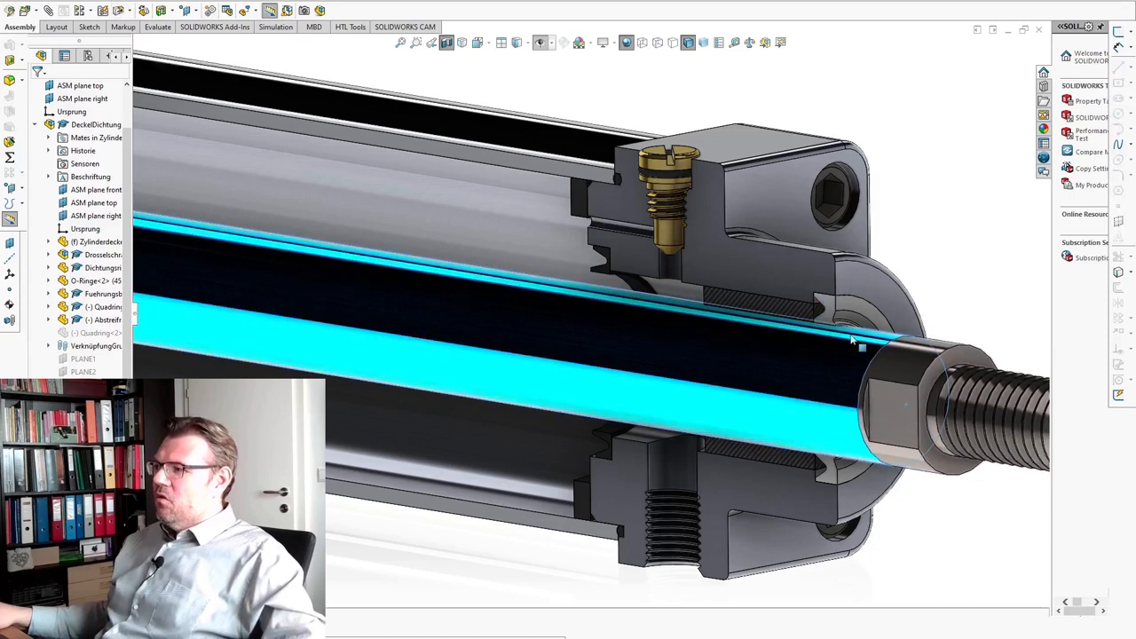
{"action": "mouse_move", "coordinate": [852, 334]}
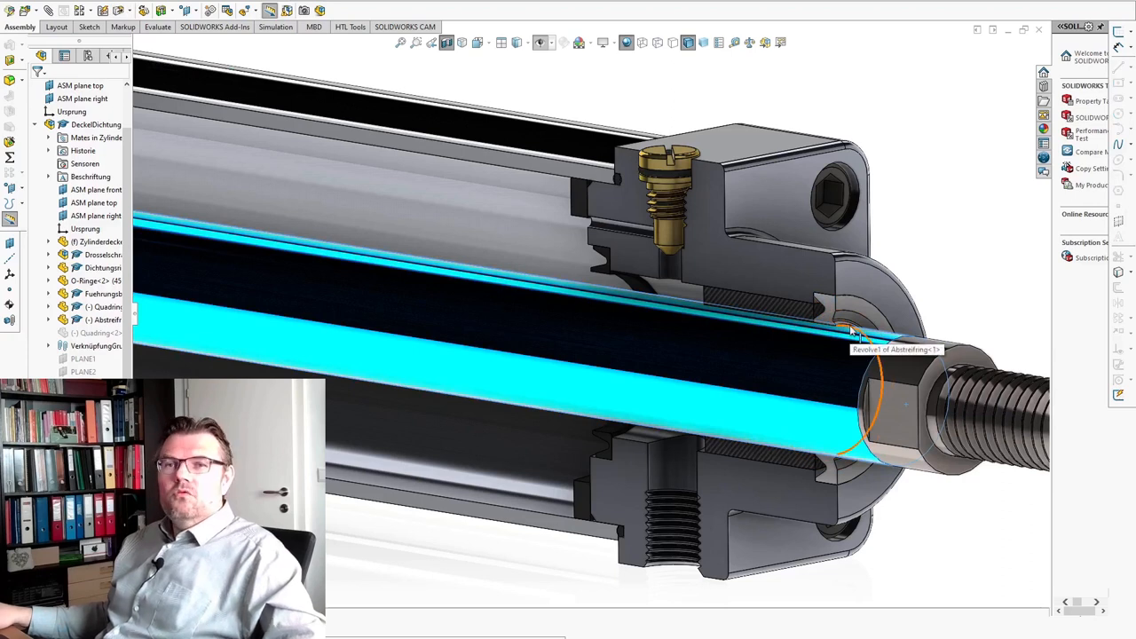
{"action": "mouse_move", "coordinate": [856, 365]}
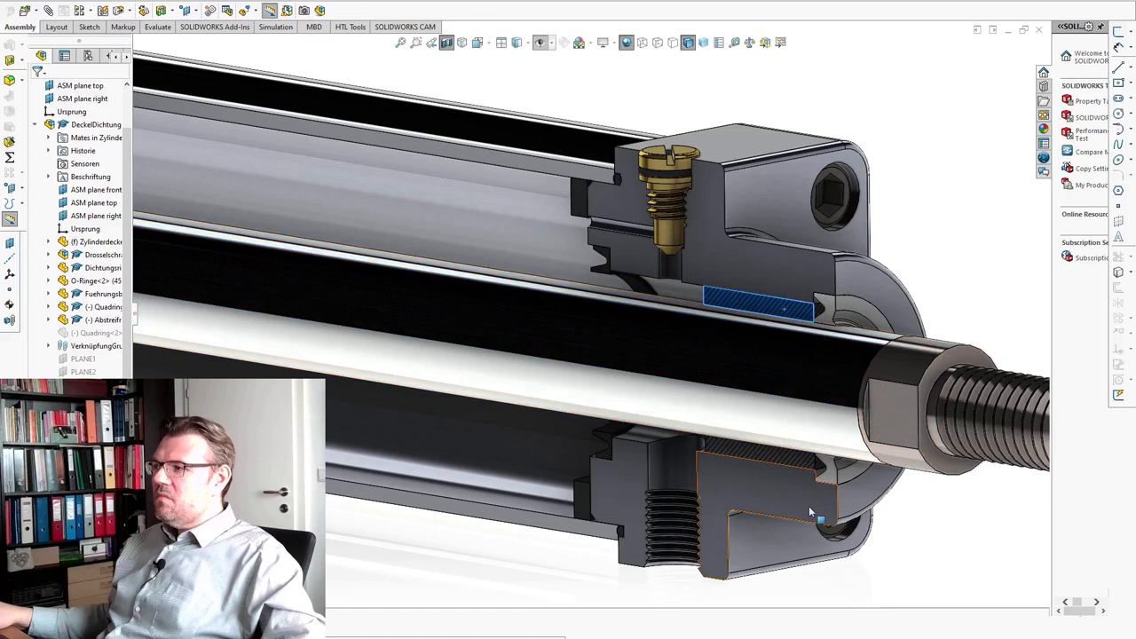
{"action": "left_click", "coordinate": [107, 320]}
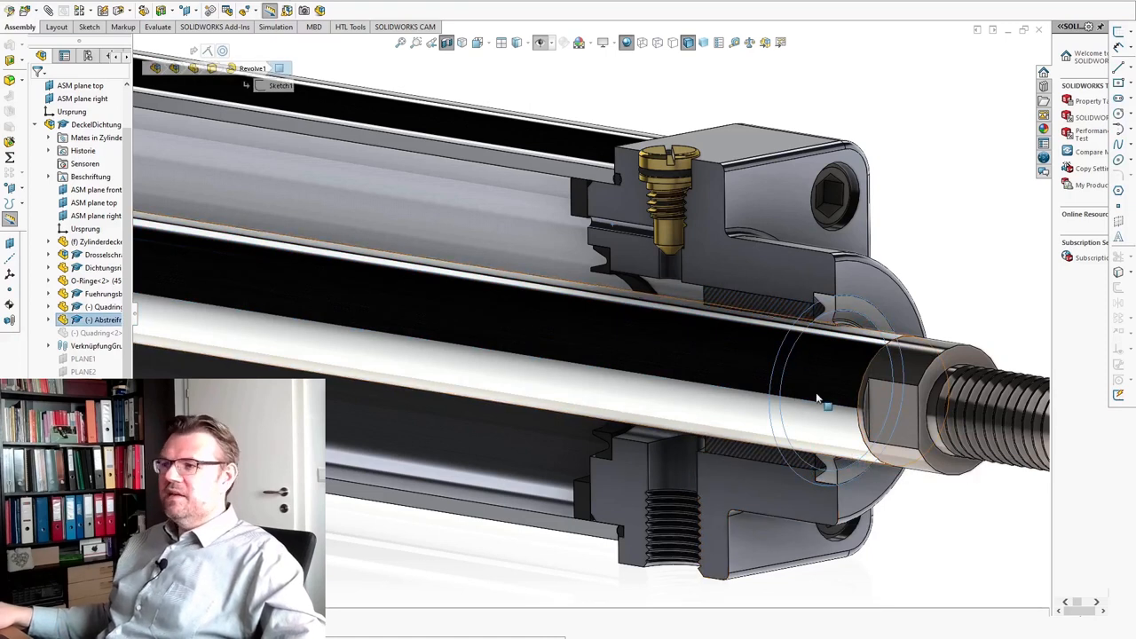
{"action": "mouse_move", "coordinate": [734, 401]}
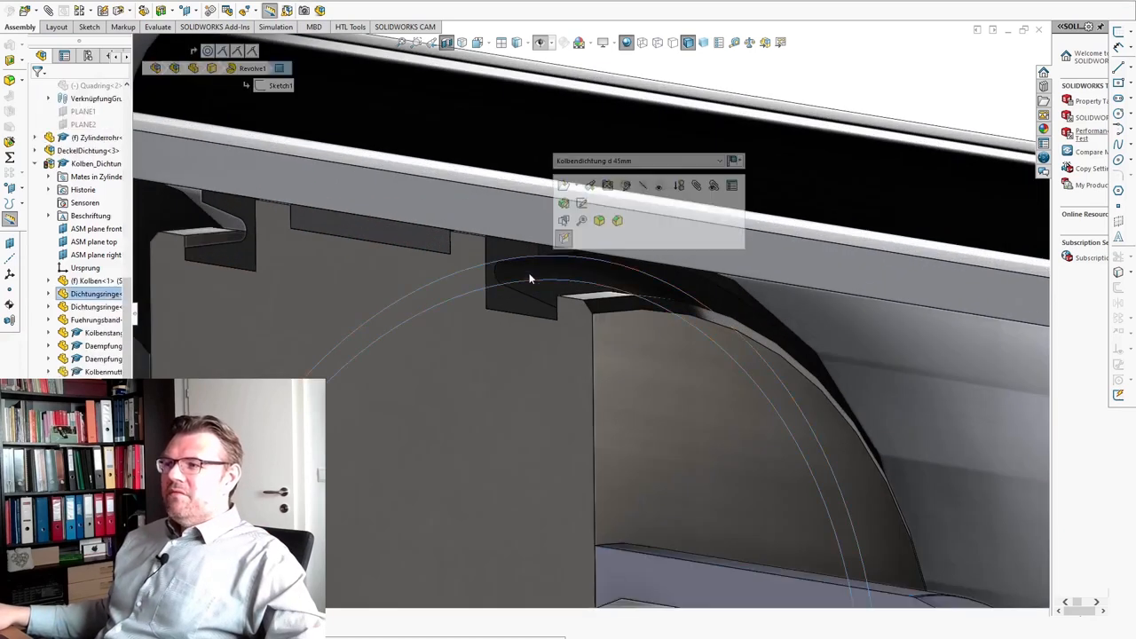
{"action": "left_click", "coordinate": [531, 277]}
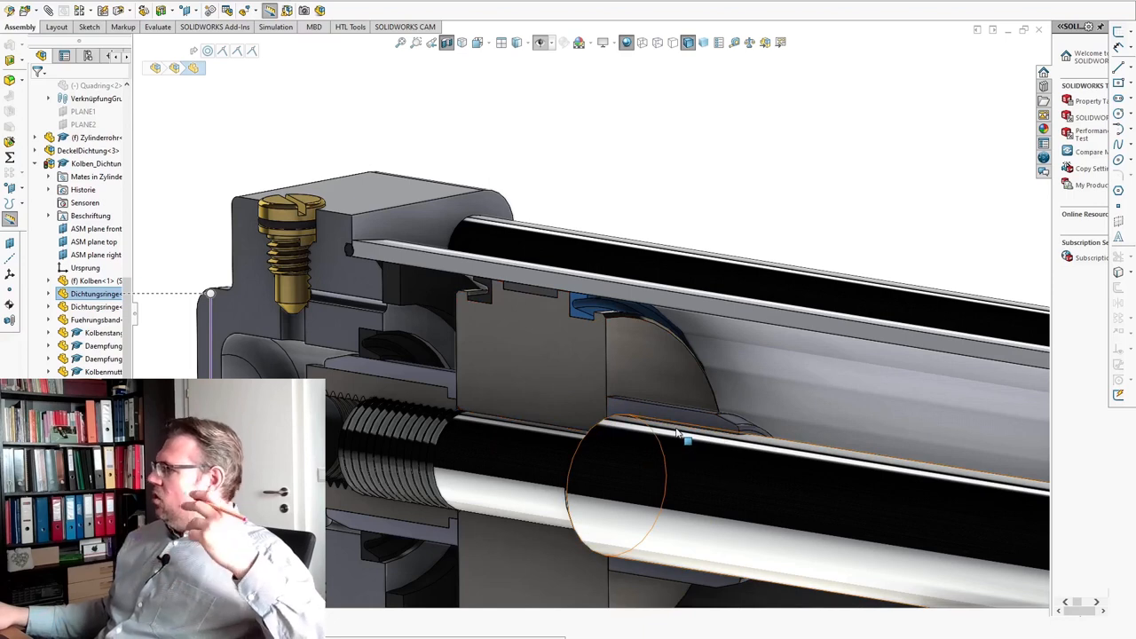
{"action": "mouse_move", "coordinate": [642, 431]}
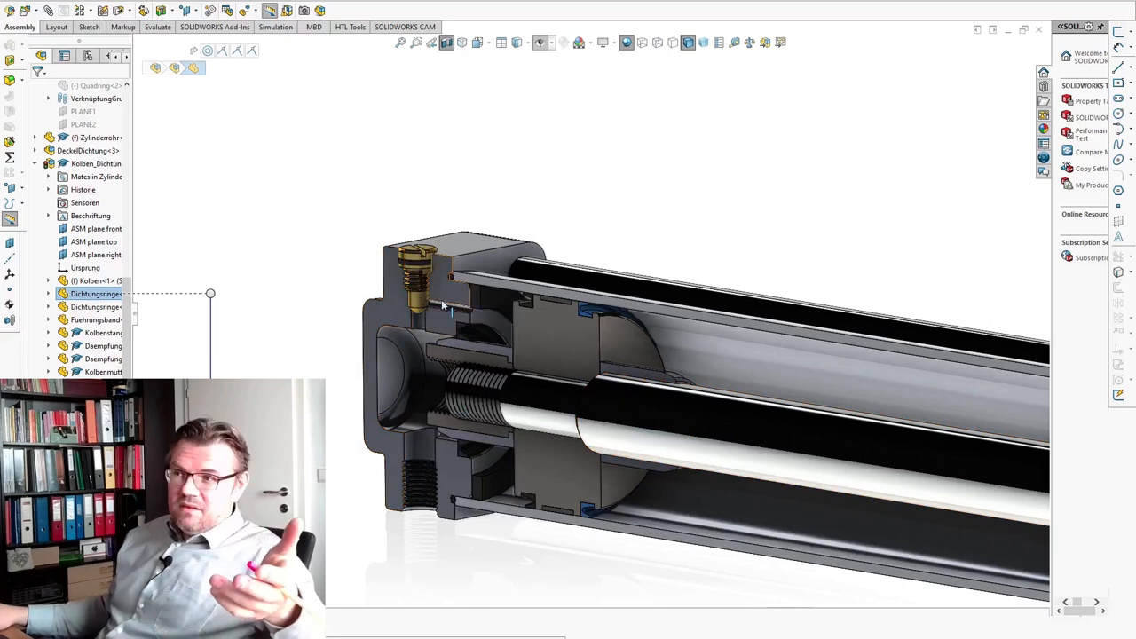
{"action": "mouse_move", "coordinate": [429, 284]}
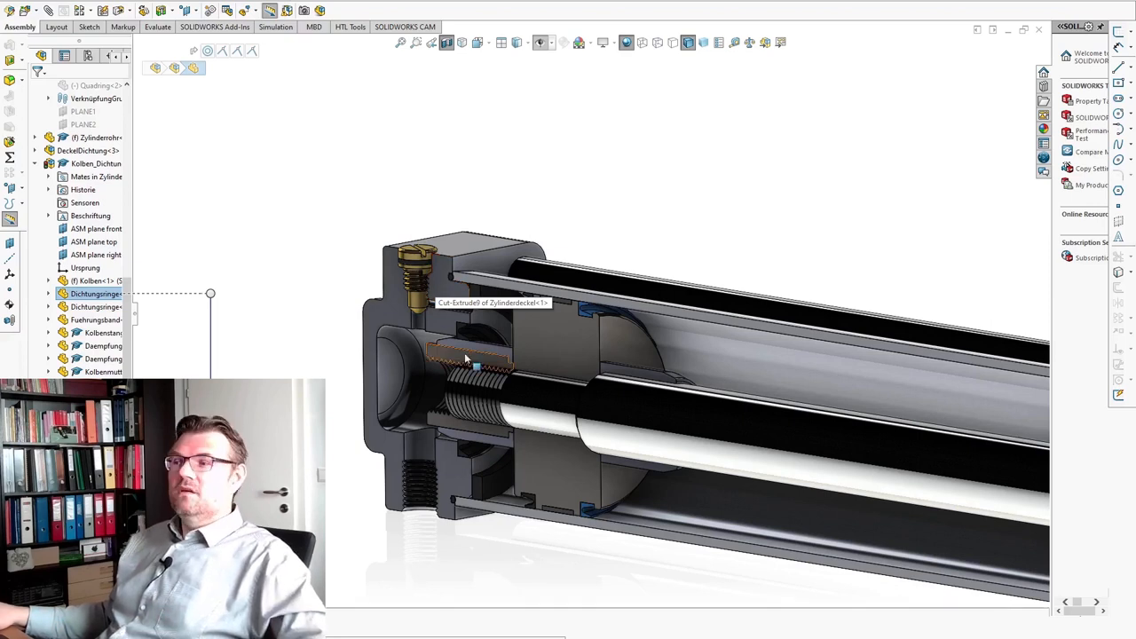
- Show the ConfigurationManager listing the cylinder assembly's configurations
{"action": "left_click", "coordinate": [465, 355]}
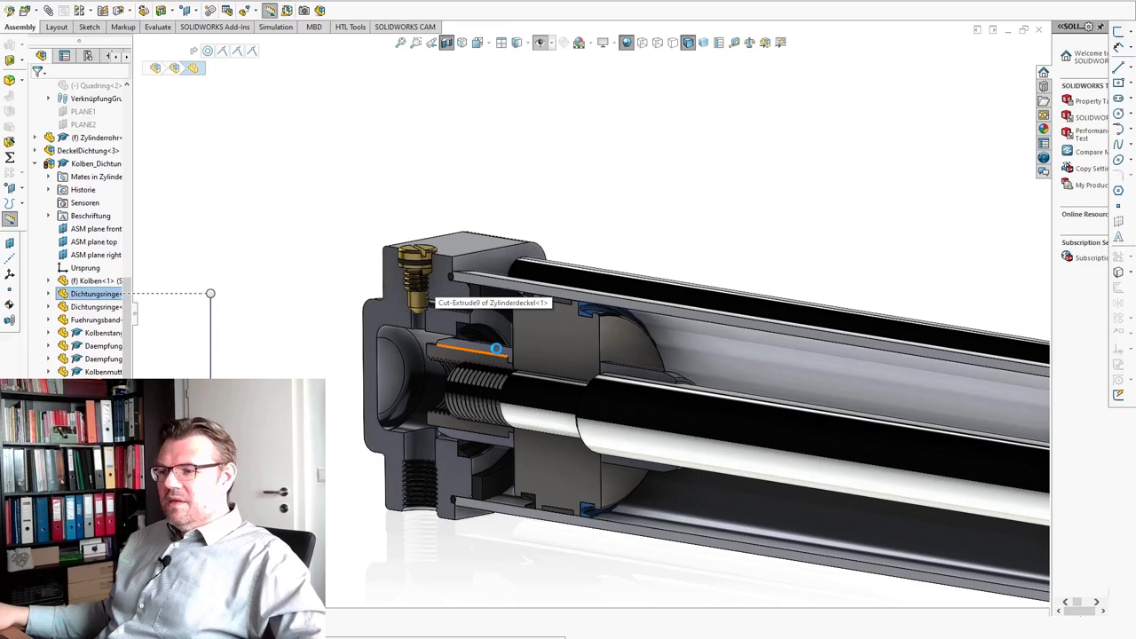
{"action": "mouse_move", "coordinate": [625, 561]}
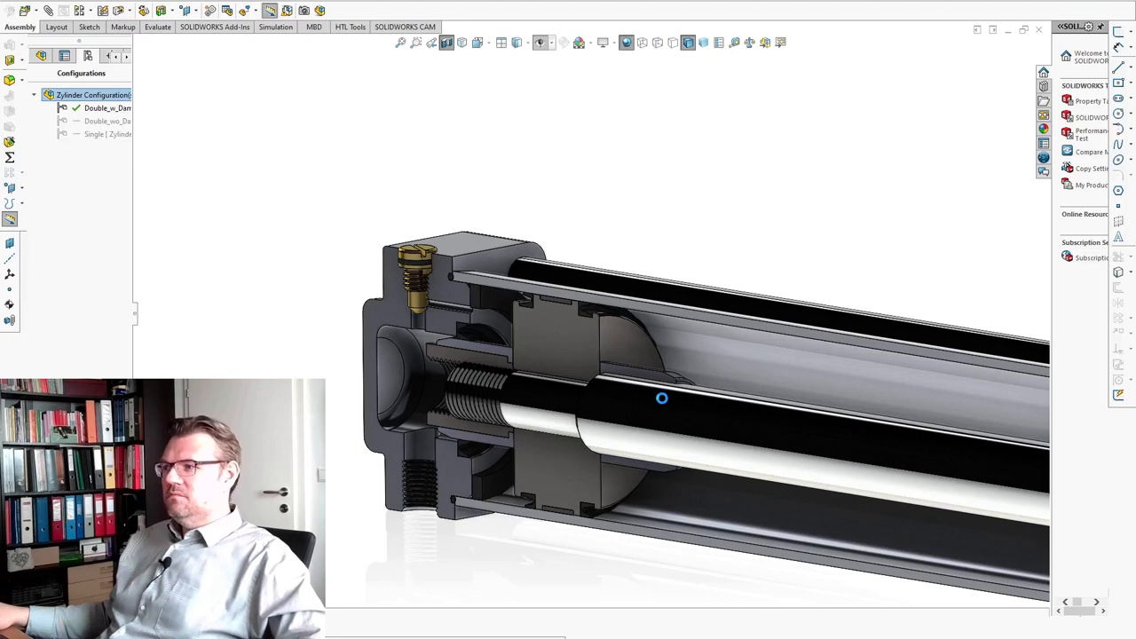
- Activate the Single configuration and select the return spring around the piston rod
{"action": "double_click", "coordinate": [106, 133]}
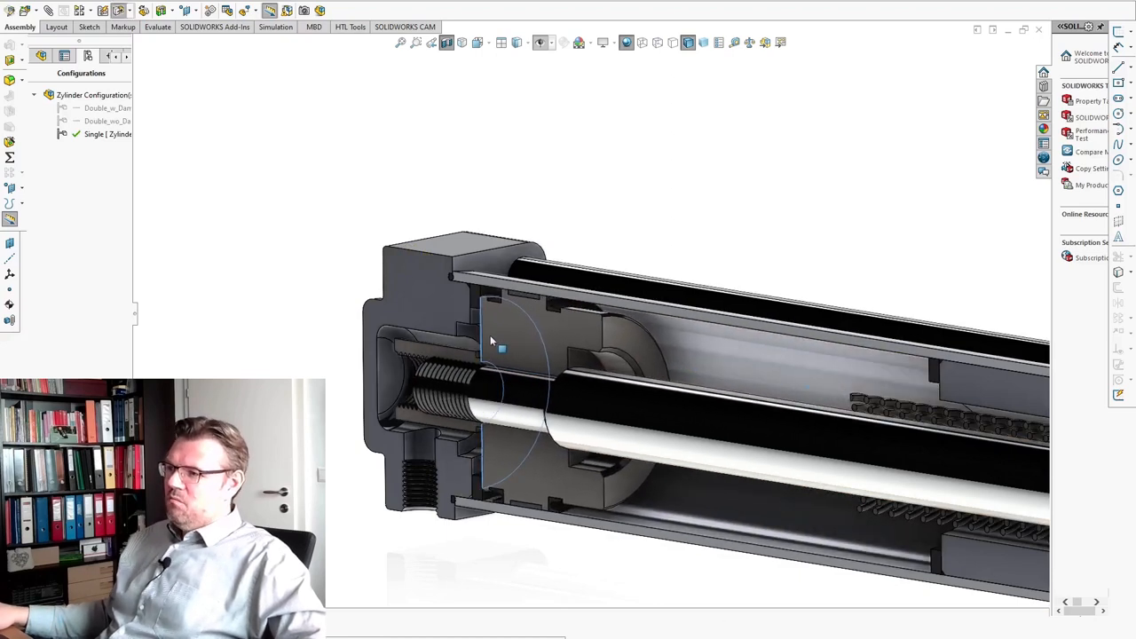
{"action": "left_click", "coordinate": [529, 328]}
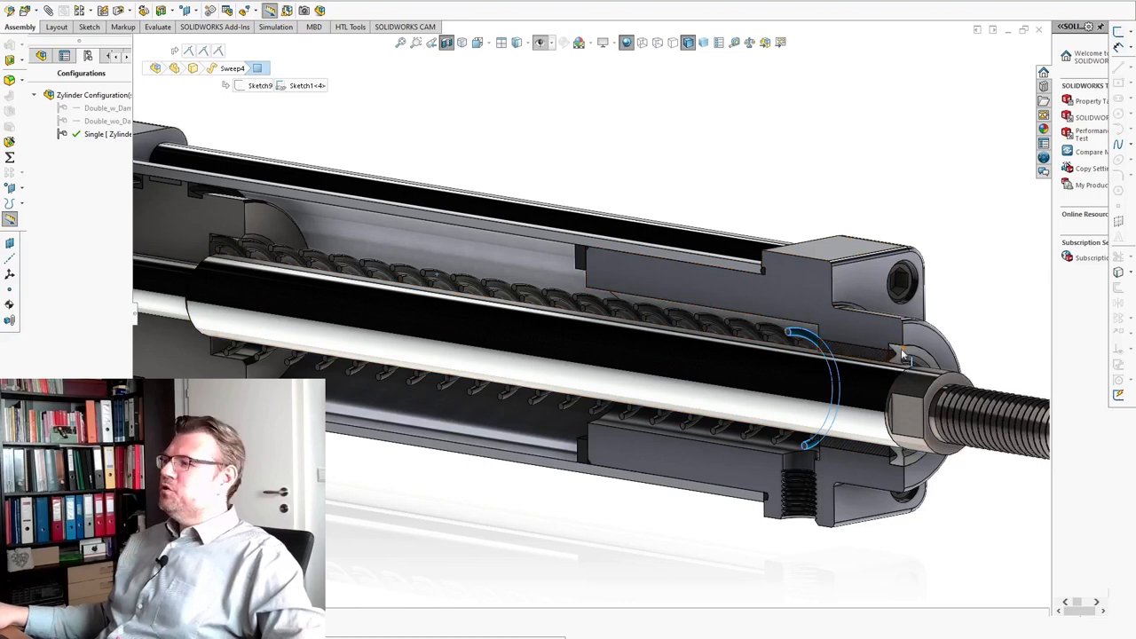
{"action": "mouse_move", "coordinate": [903, 355]}
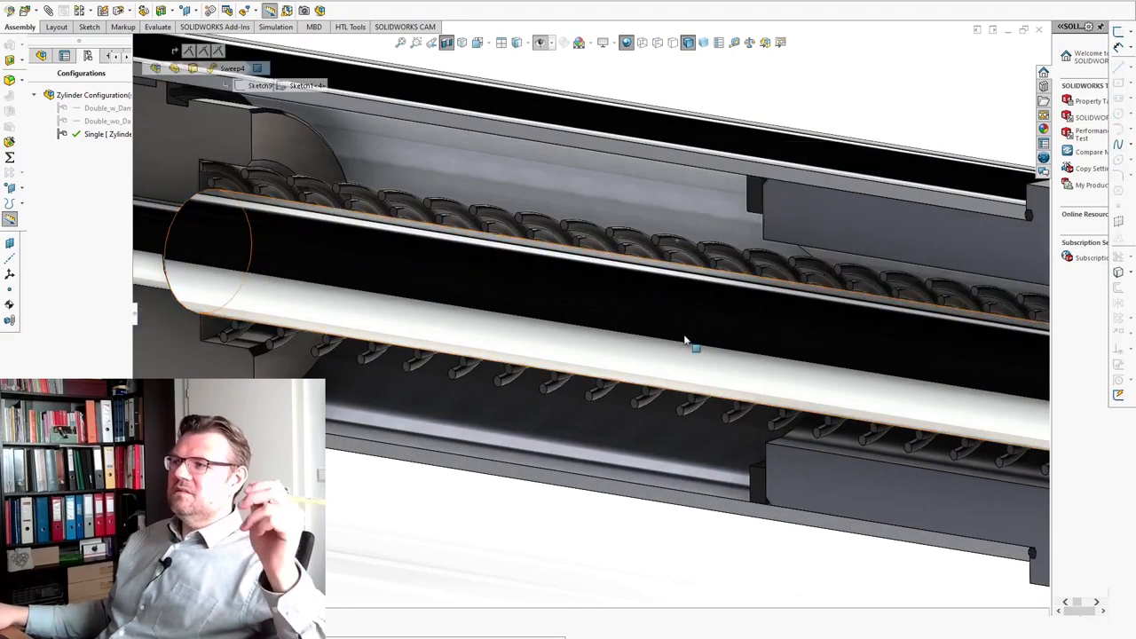
{"action": "mouse_move", "coordinate": [696, 348]}
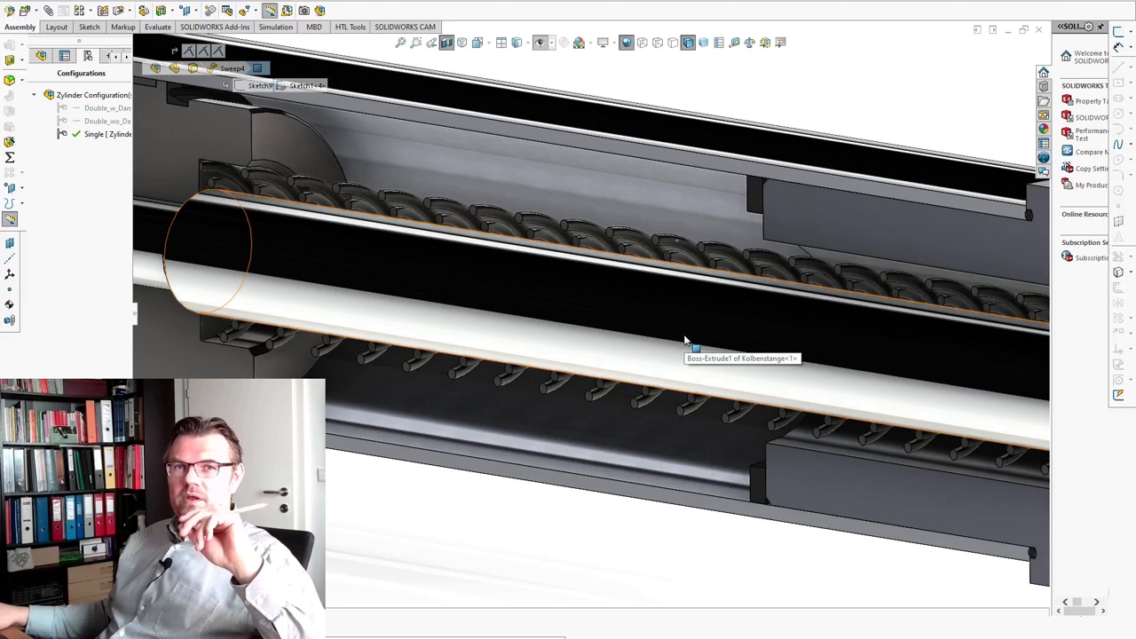